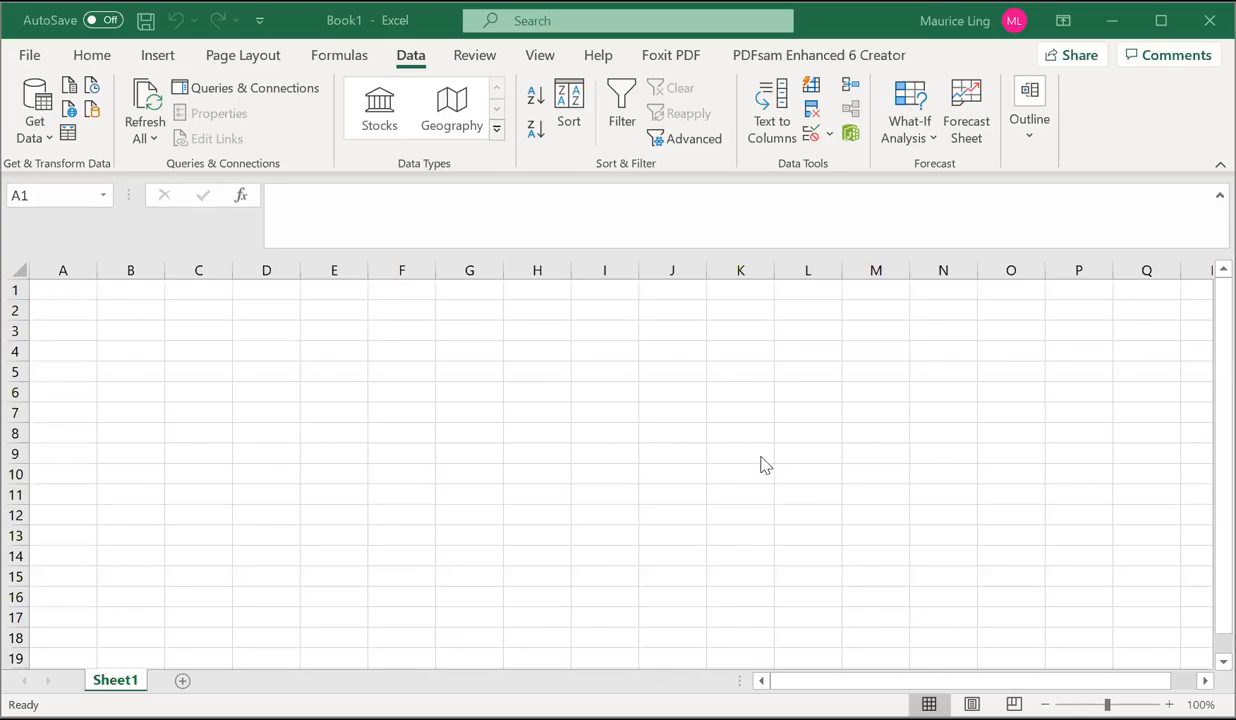
mouse_move(775, 189)
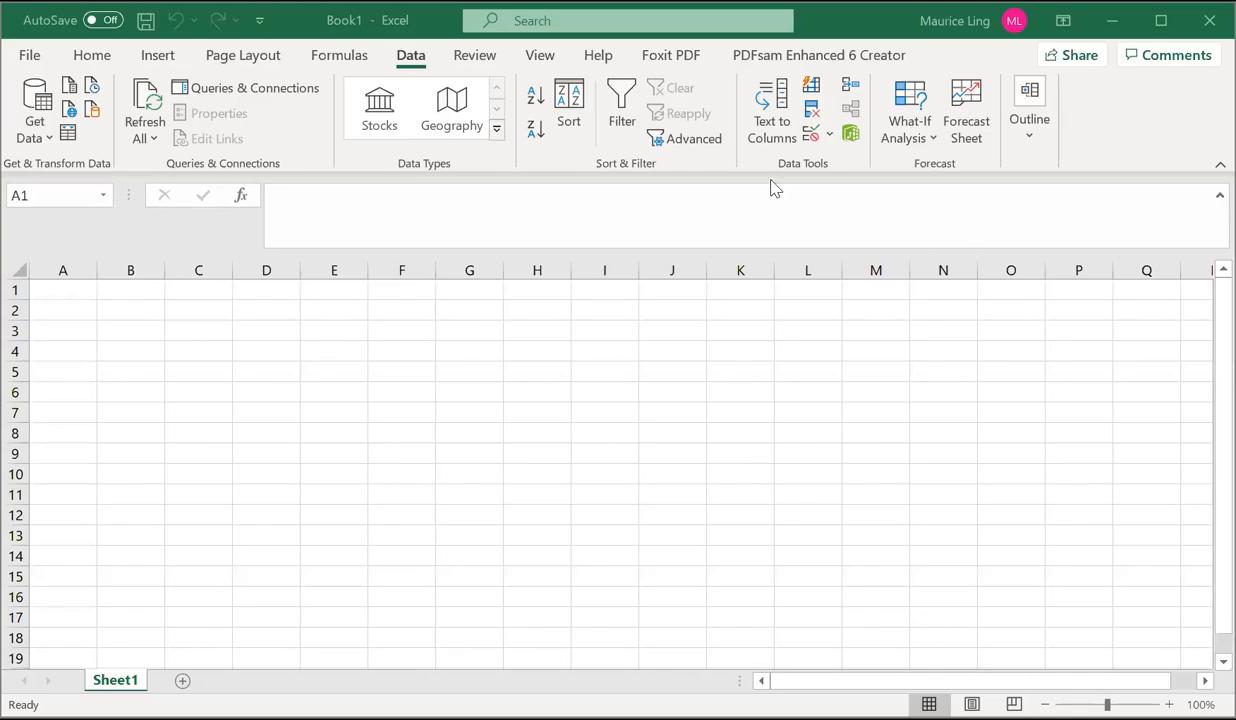
mouse_move(1091, 97)
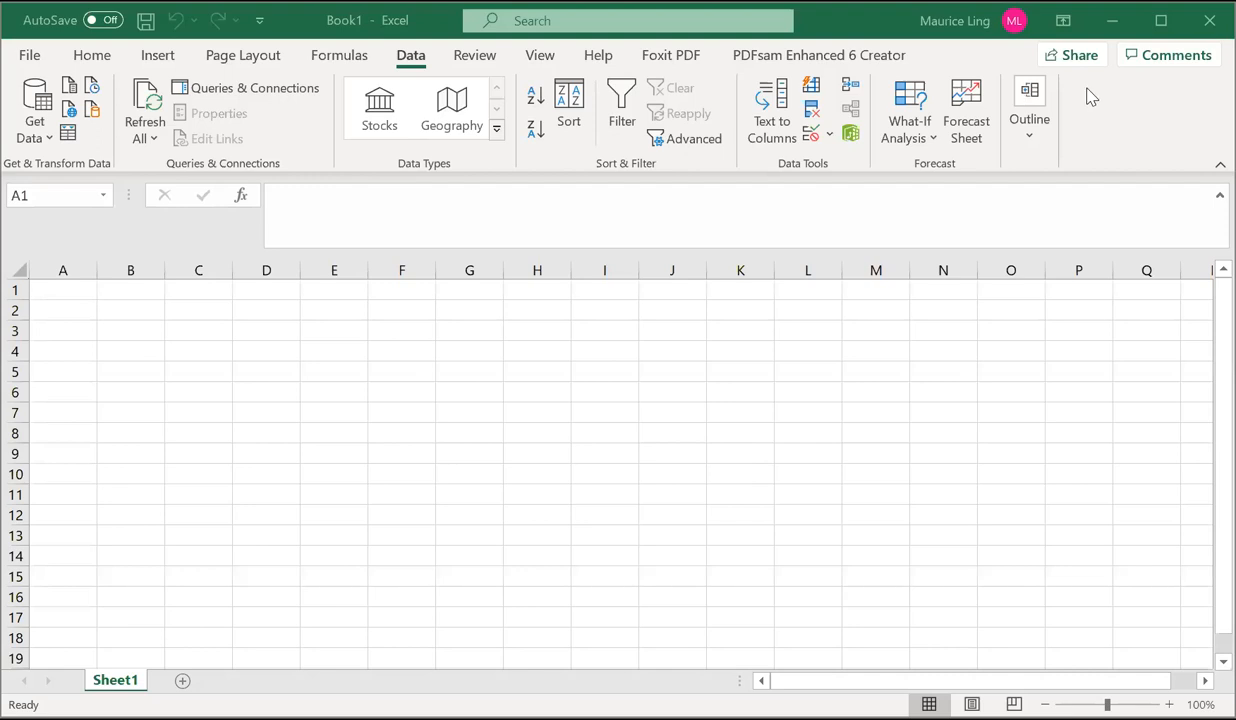
mouse_move(877, 42)
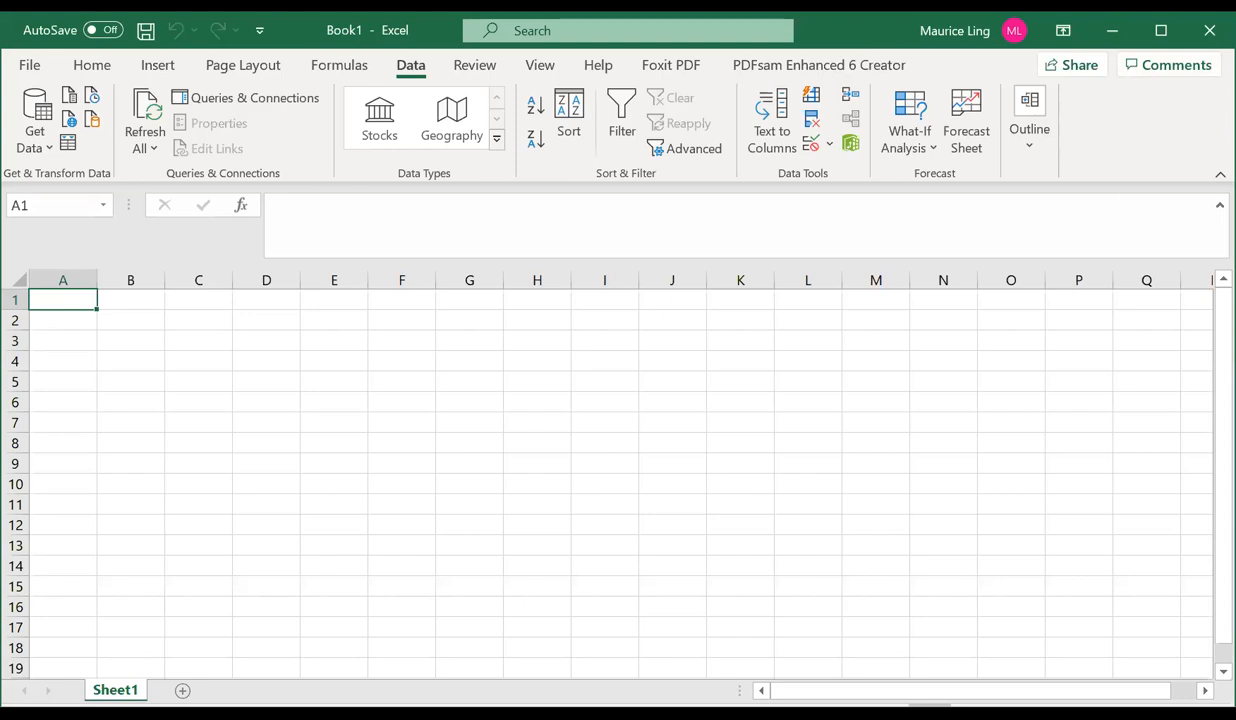
mouse_move(92, 65)
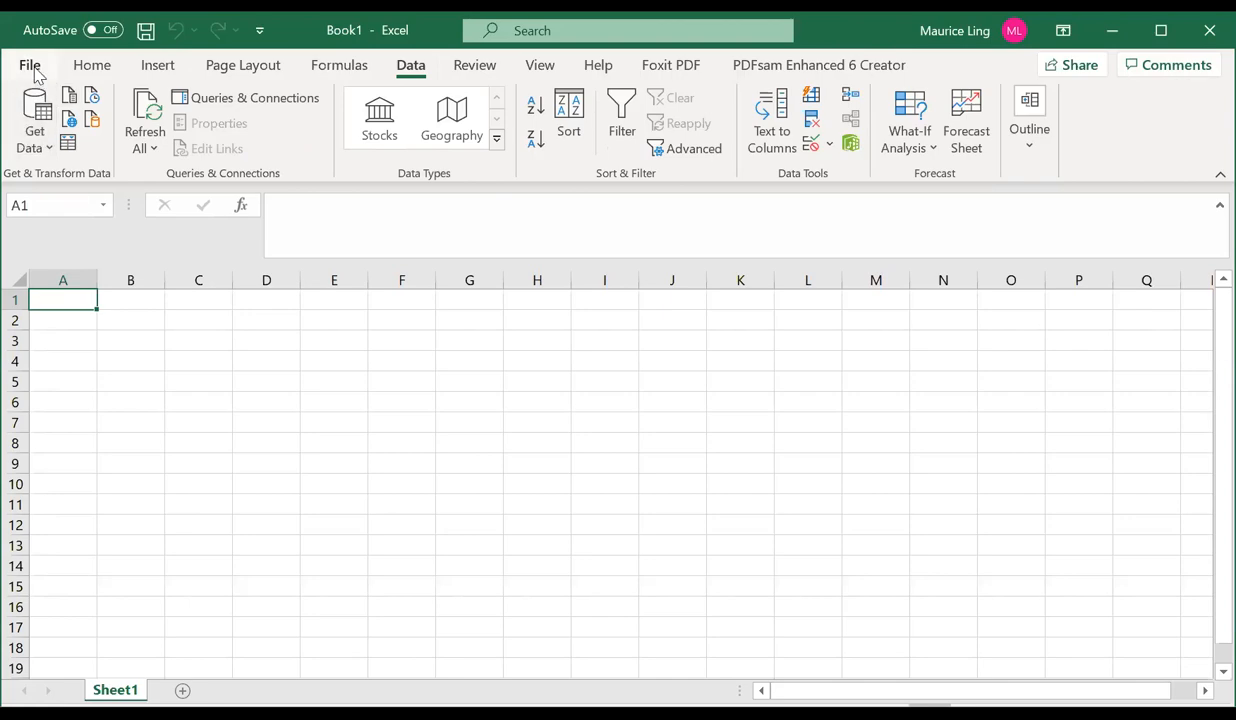
- Open the Excel Add-ins manager from File > Options > Add-ins
left_click(30, 65)
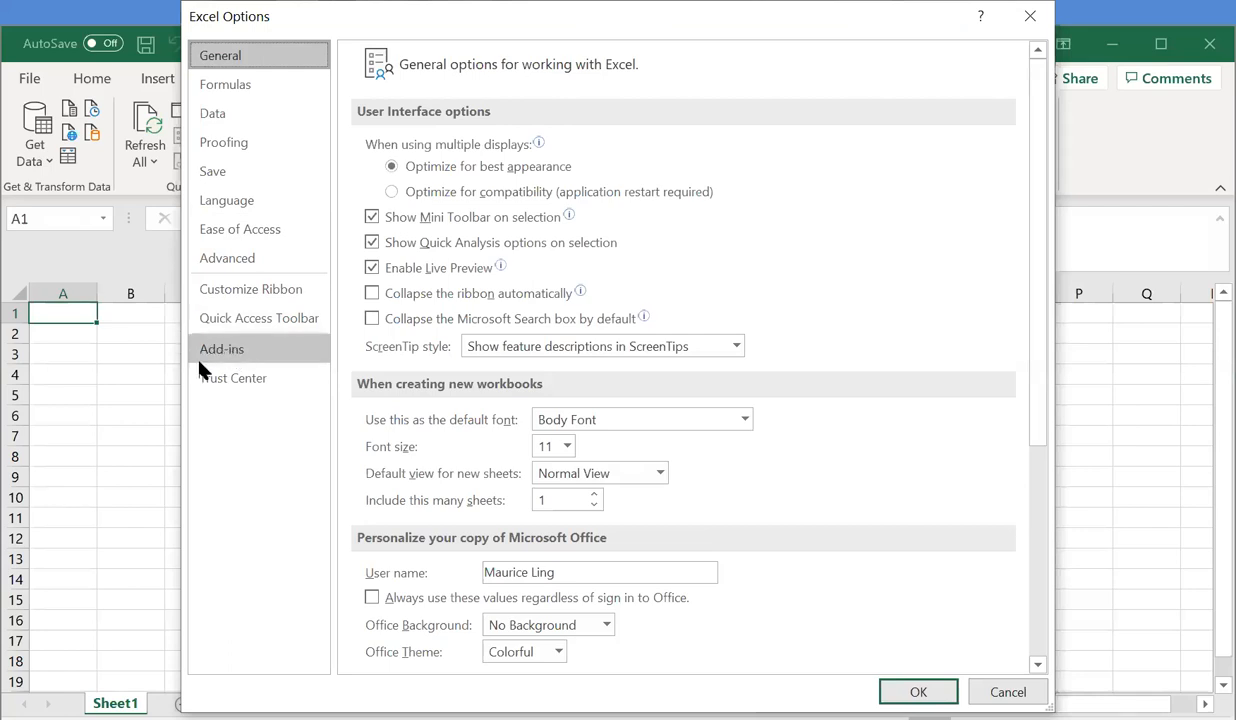
left_click(222, 348)
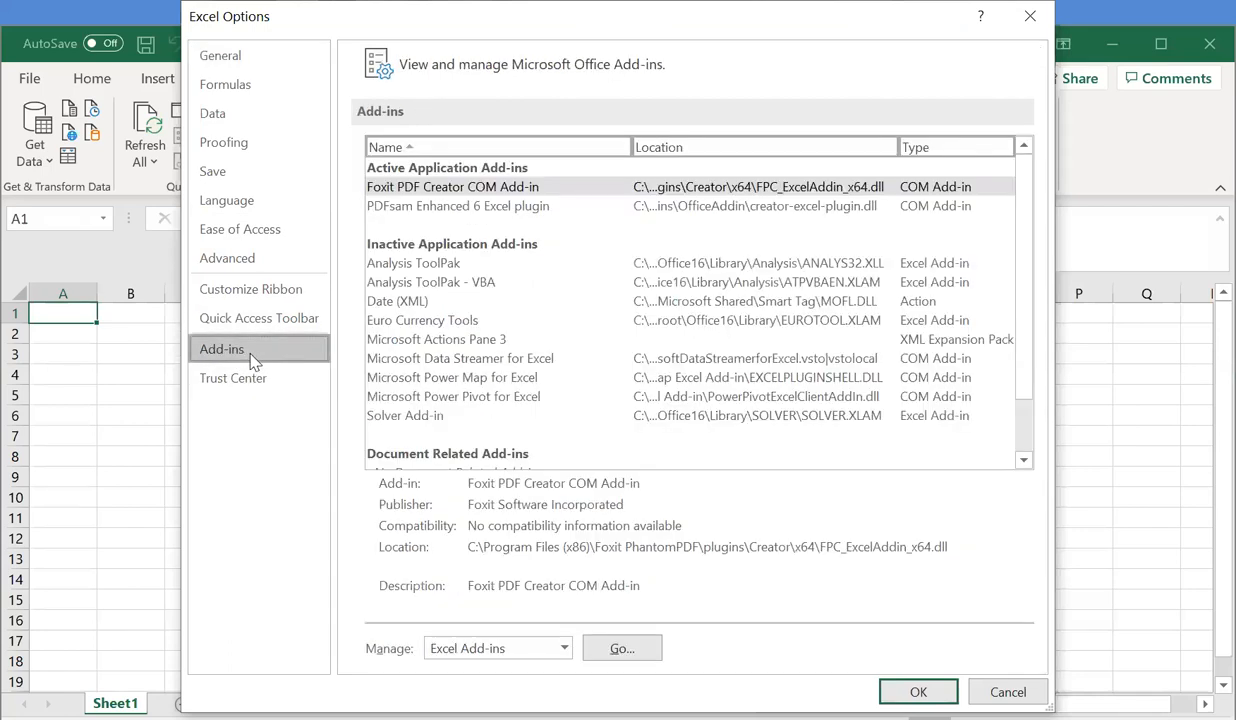
mouse_move(447, 637)
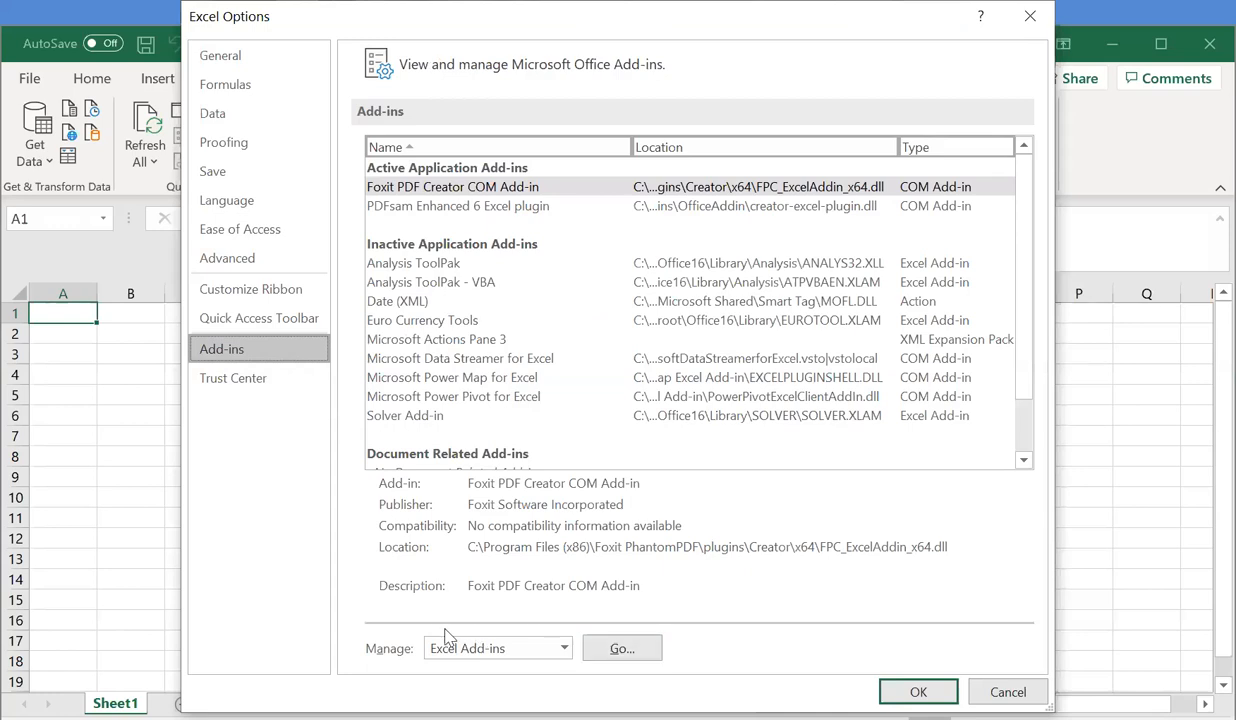
mouse_move(625, 665)
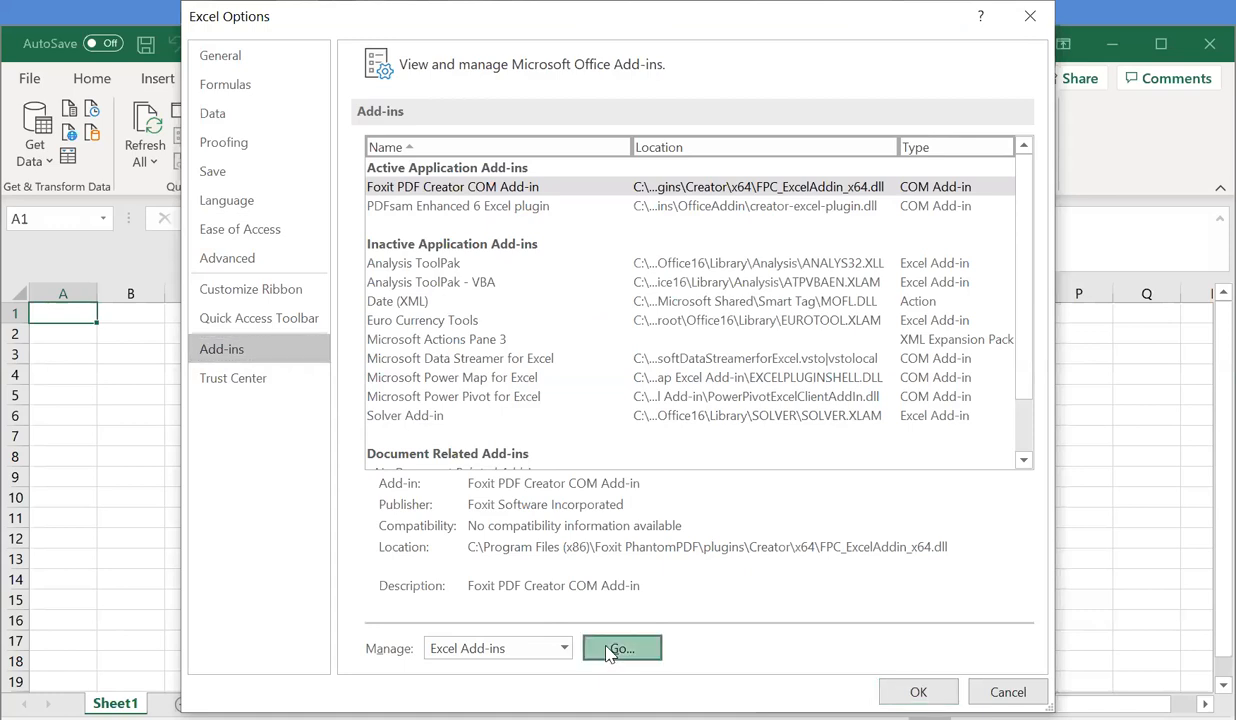
left_click(621, 648)
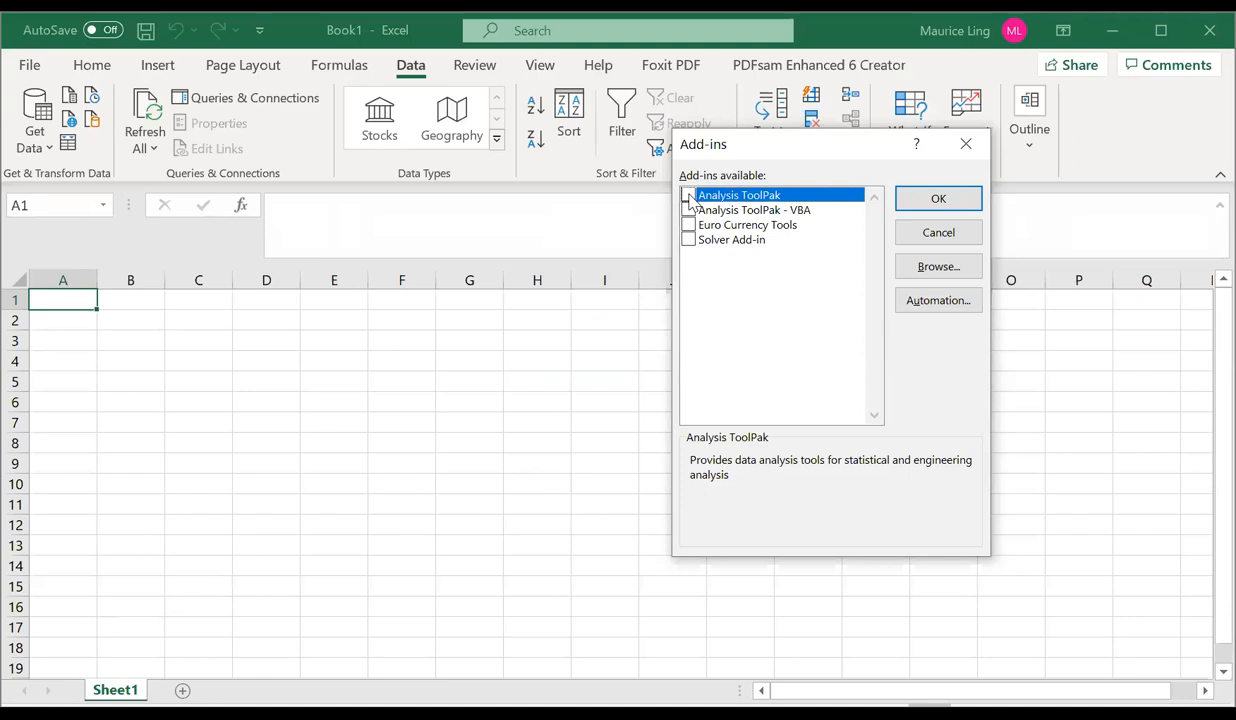
- Enable Analysis ToolPak, Analysis ToolPak - VBA and Solver Add-in, and confirm
left_click(688, 195)
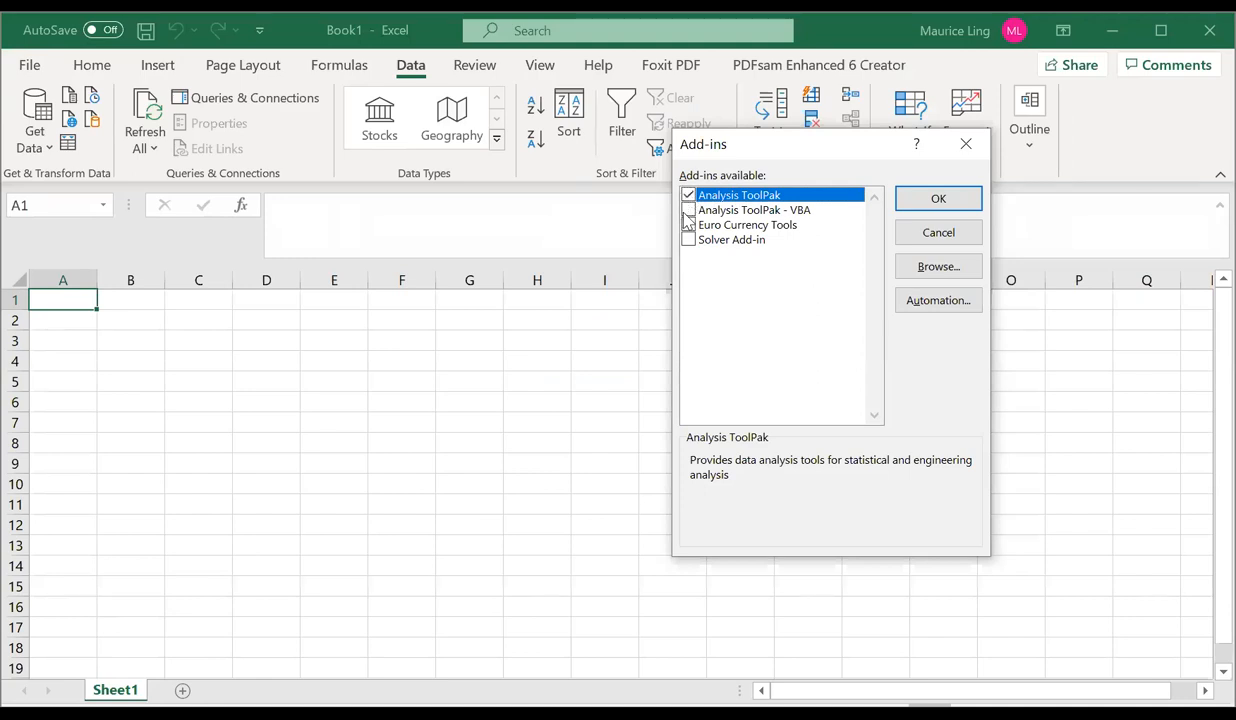
left_click(688, 210)
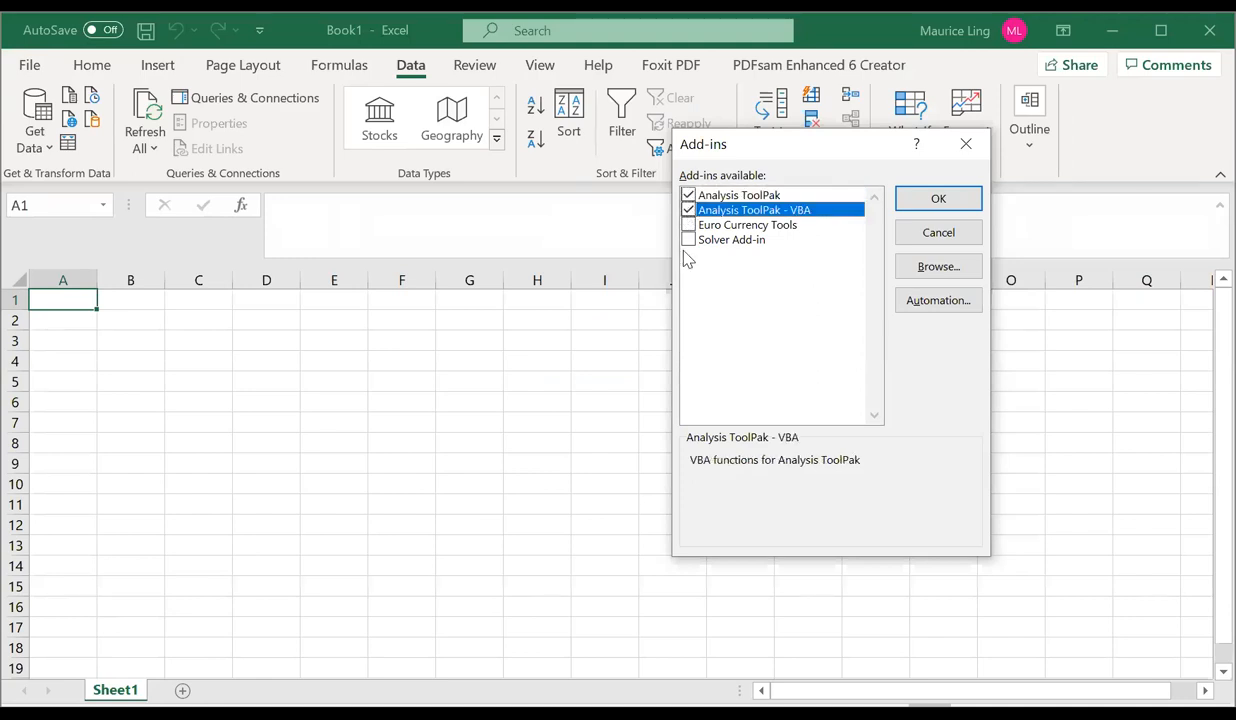
left_click(688, 239)
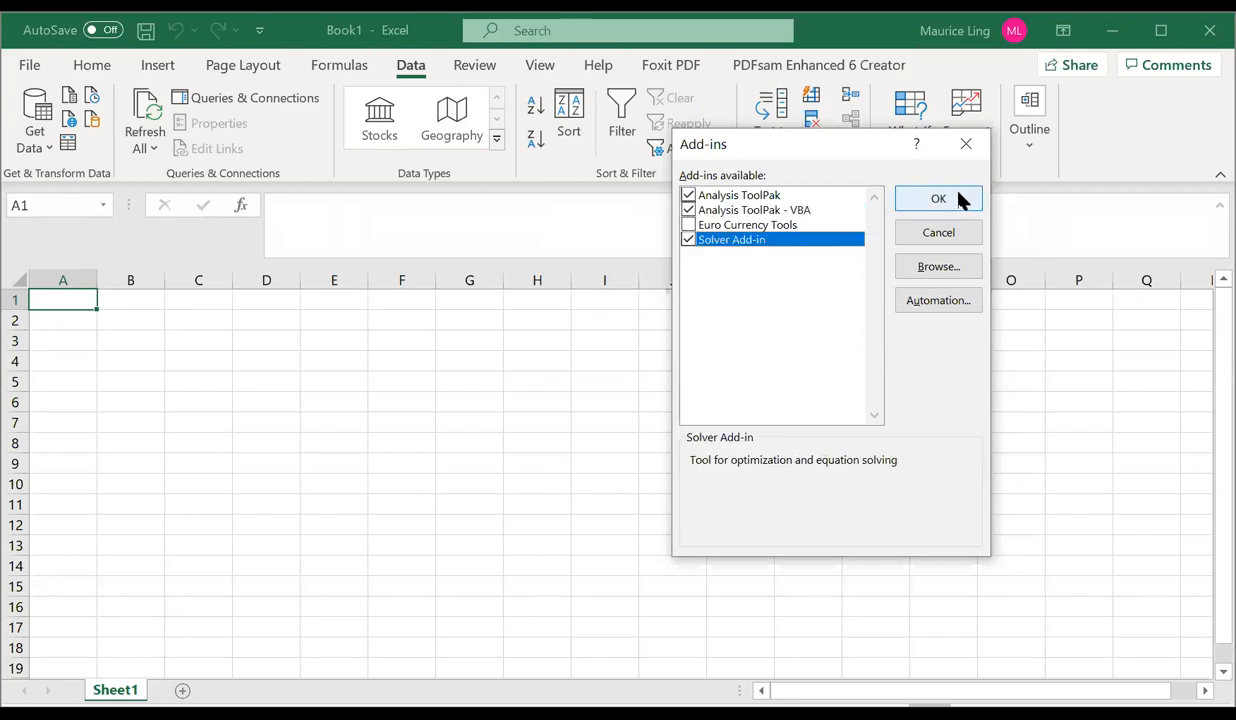
left_click(938, 198)
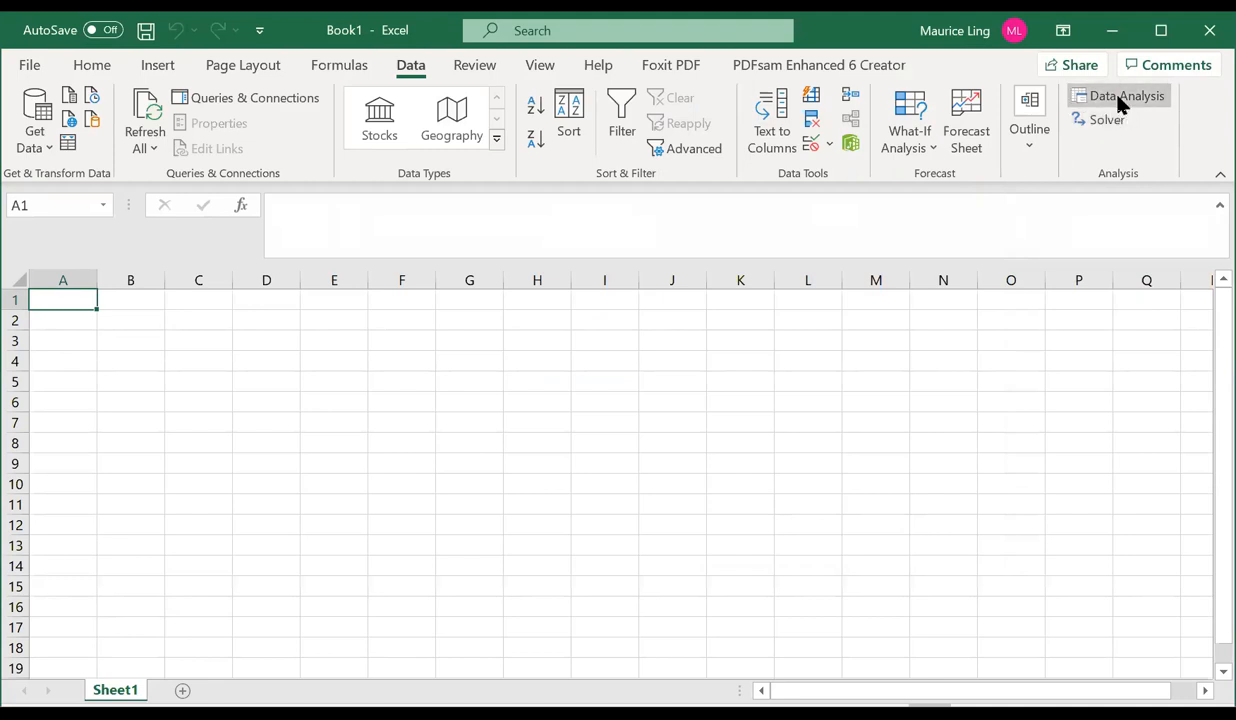
- Launch Data Analysis from the Data tab's new Analysis group
left_click(1126, 95)
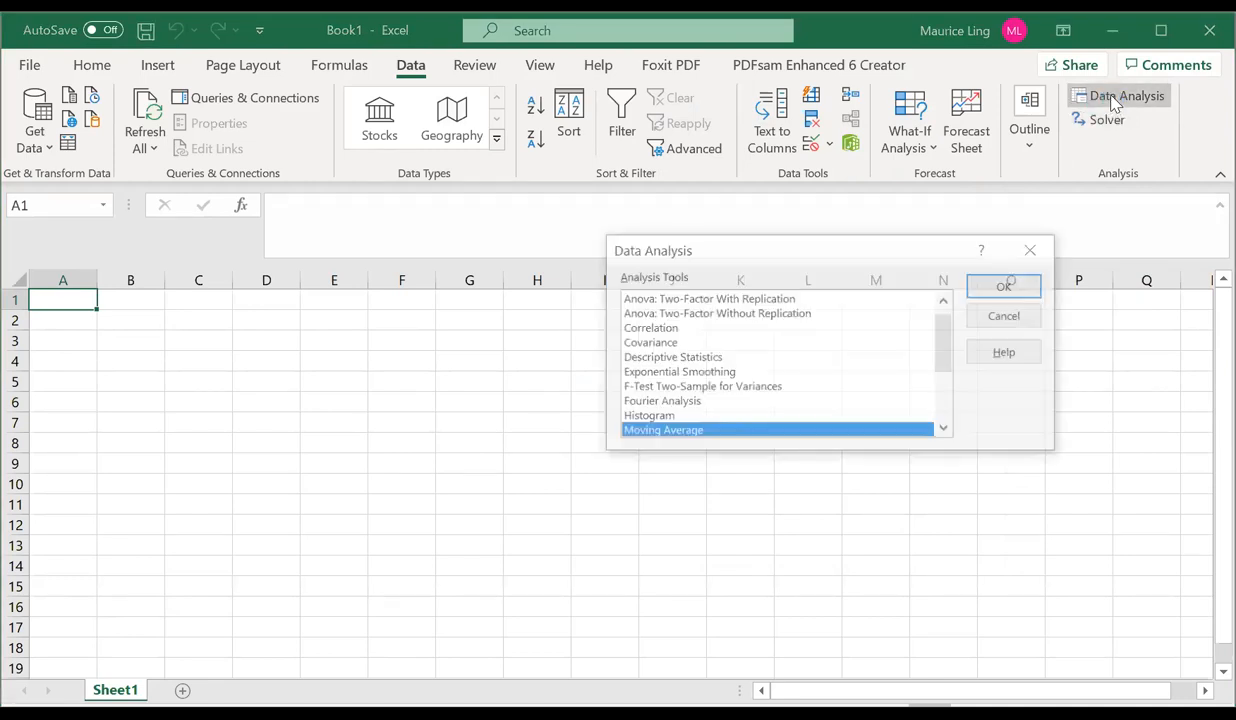